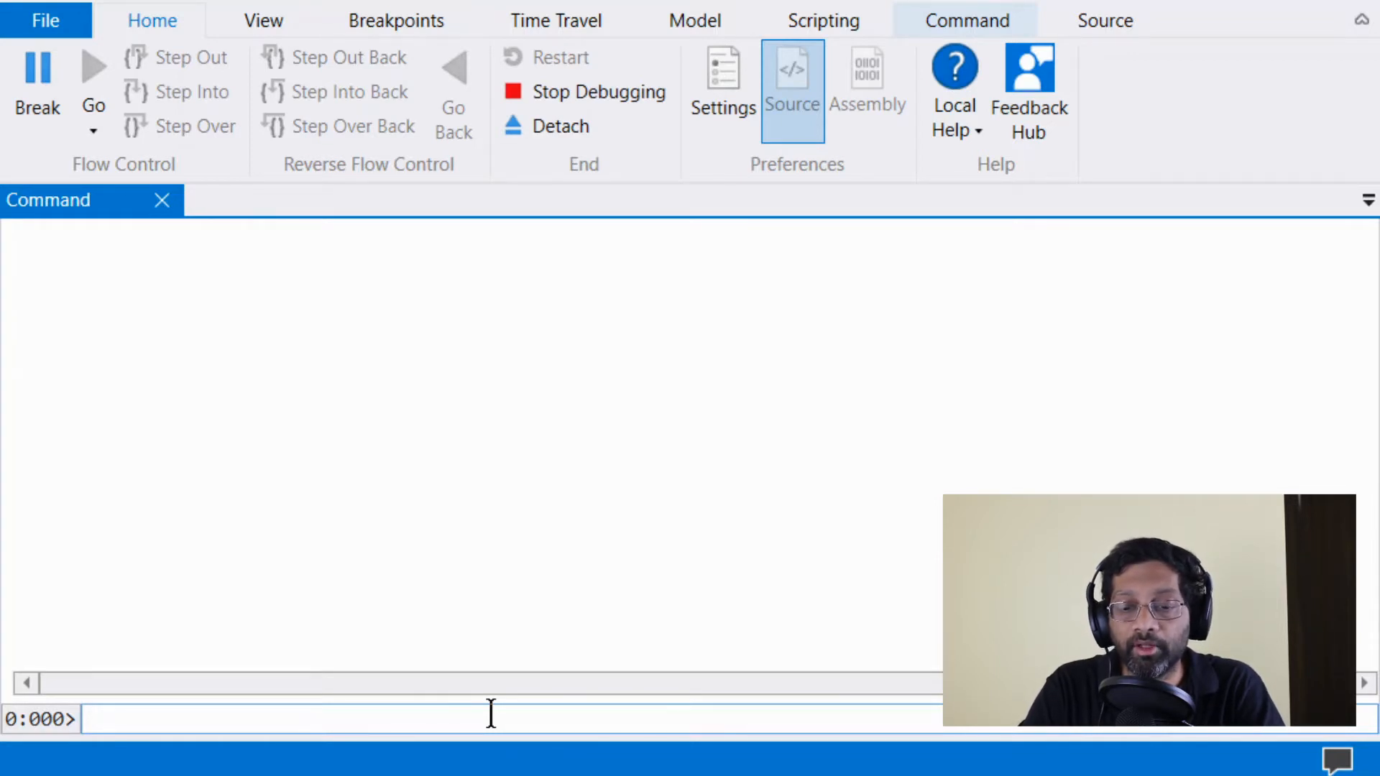
pyautogui.write('.')
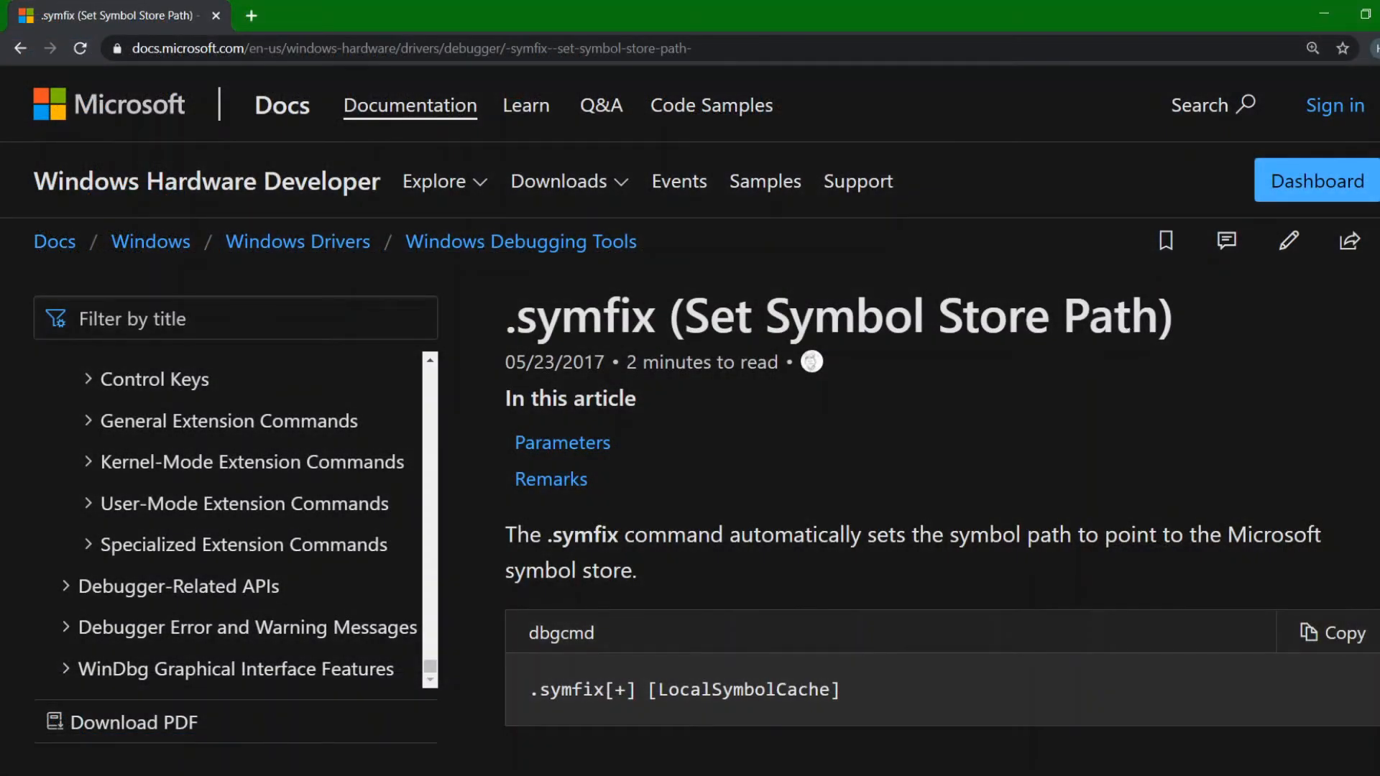
pyautogui.scroll(-3)
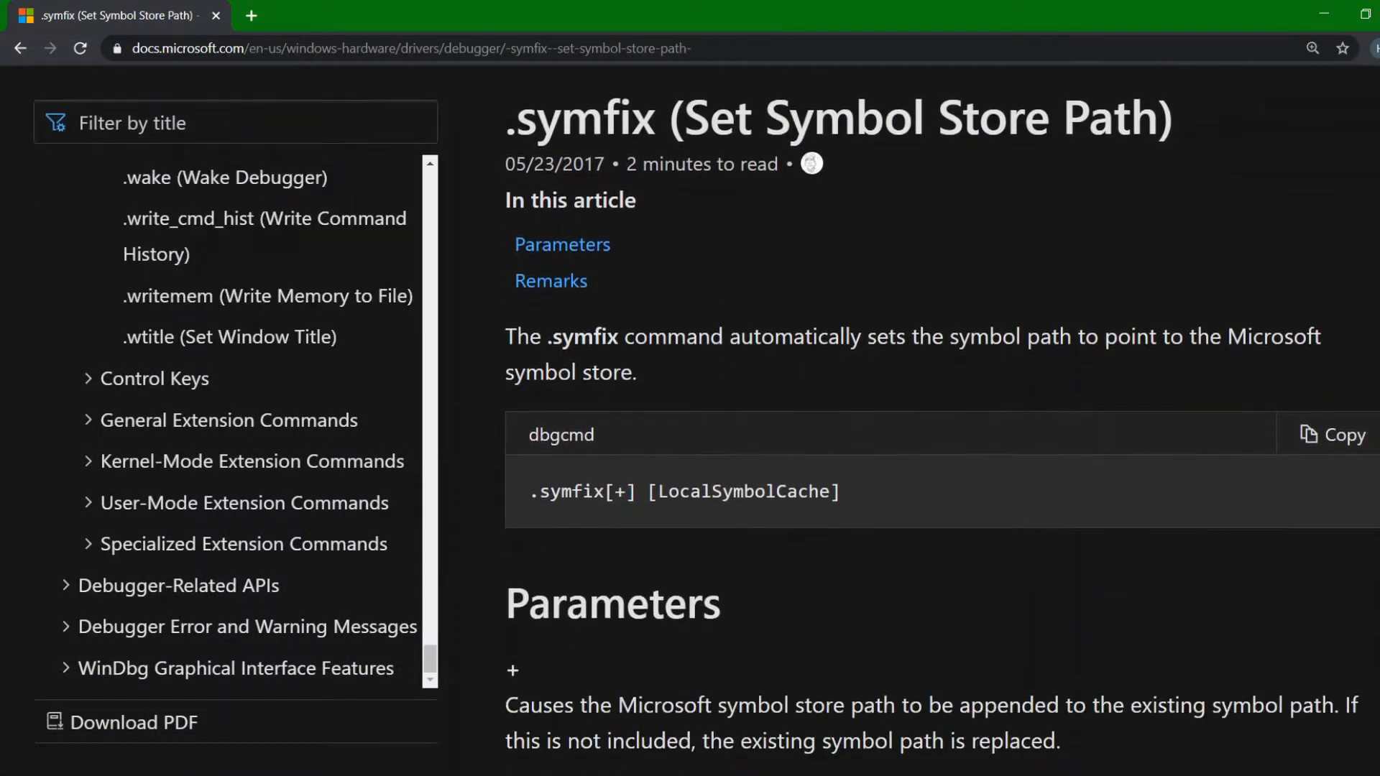
pyautogui.scroll(-3)
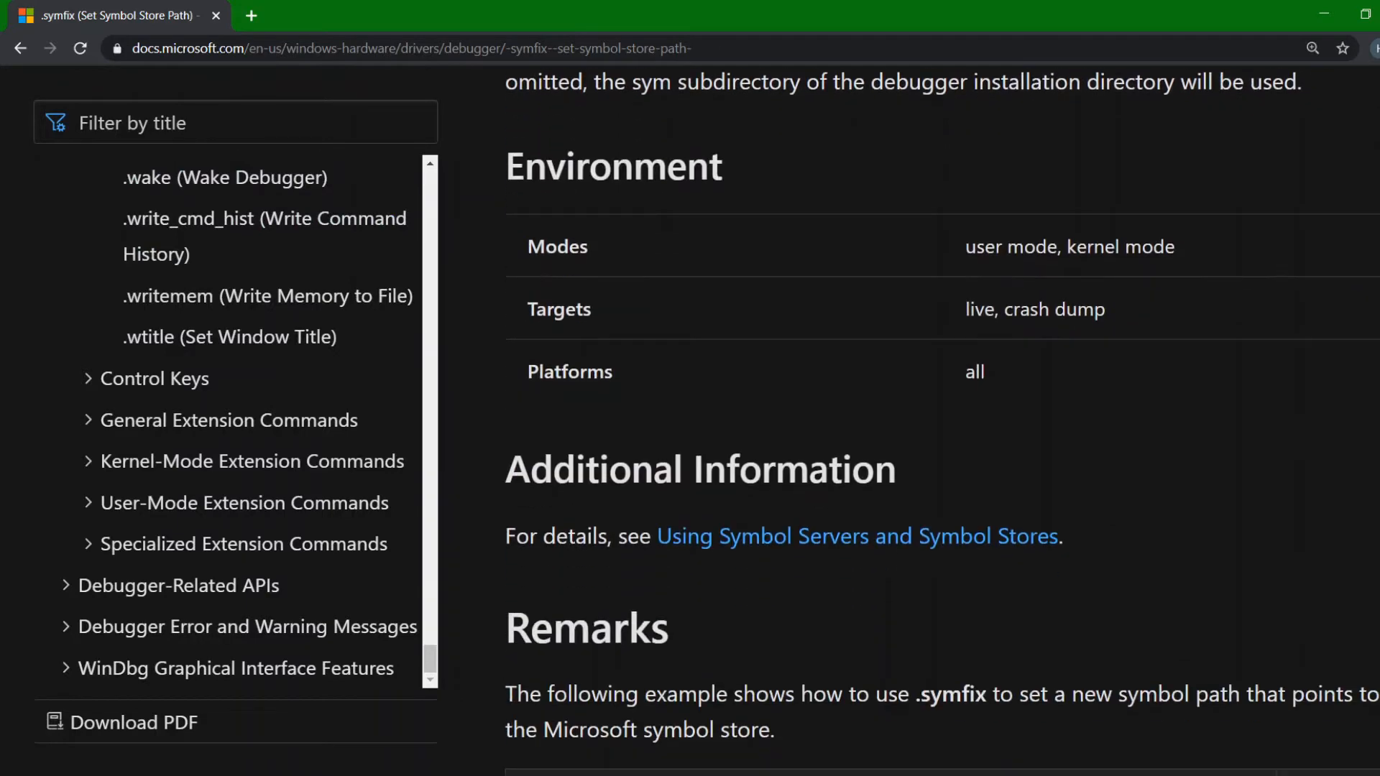
pyautogui.scroll(-3)
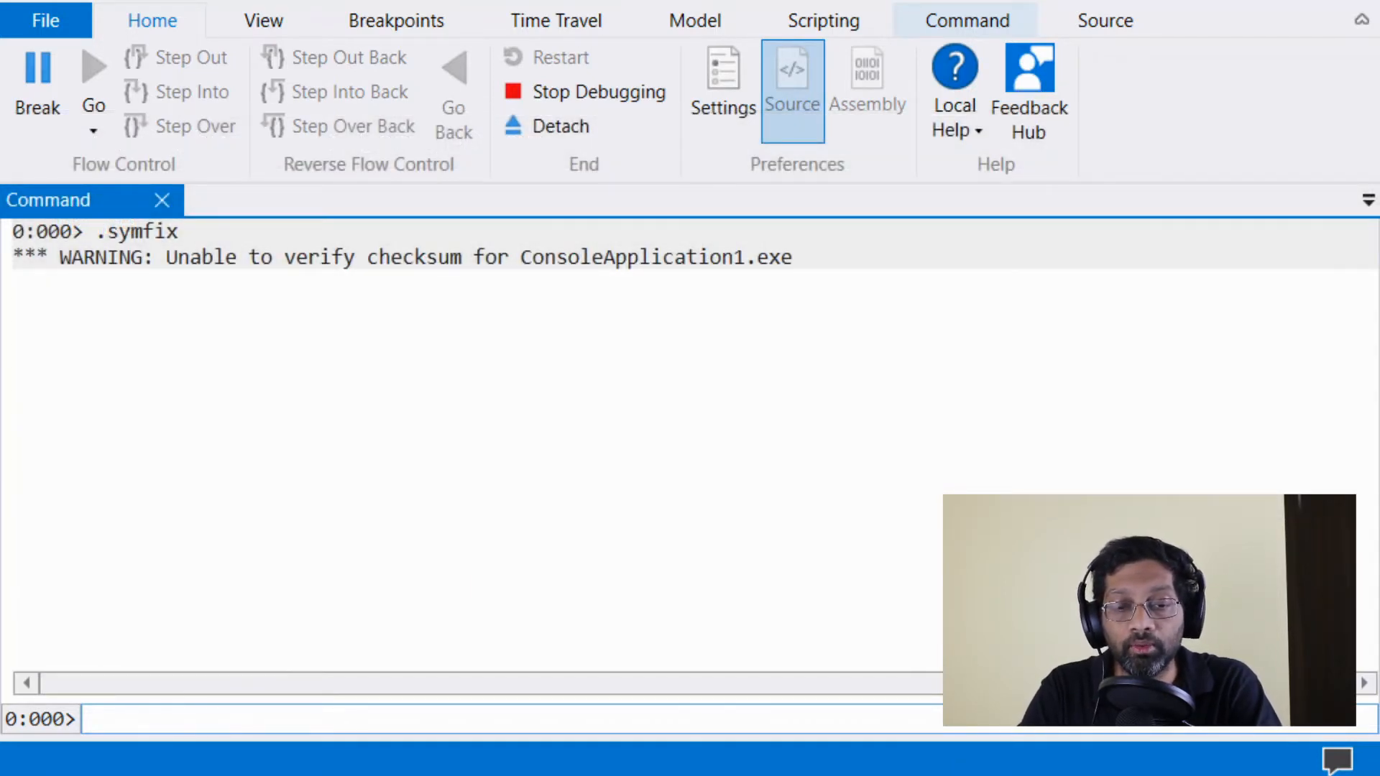
pyautogui.write('!analy')
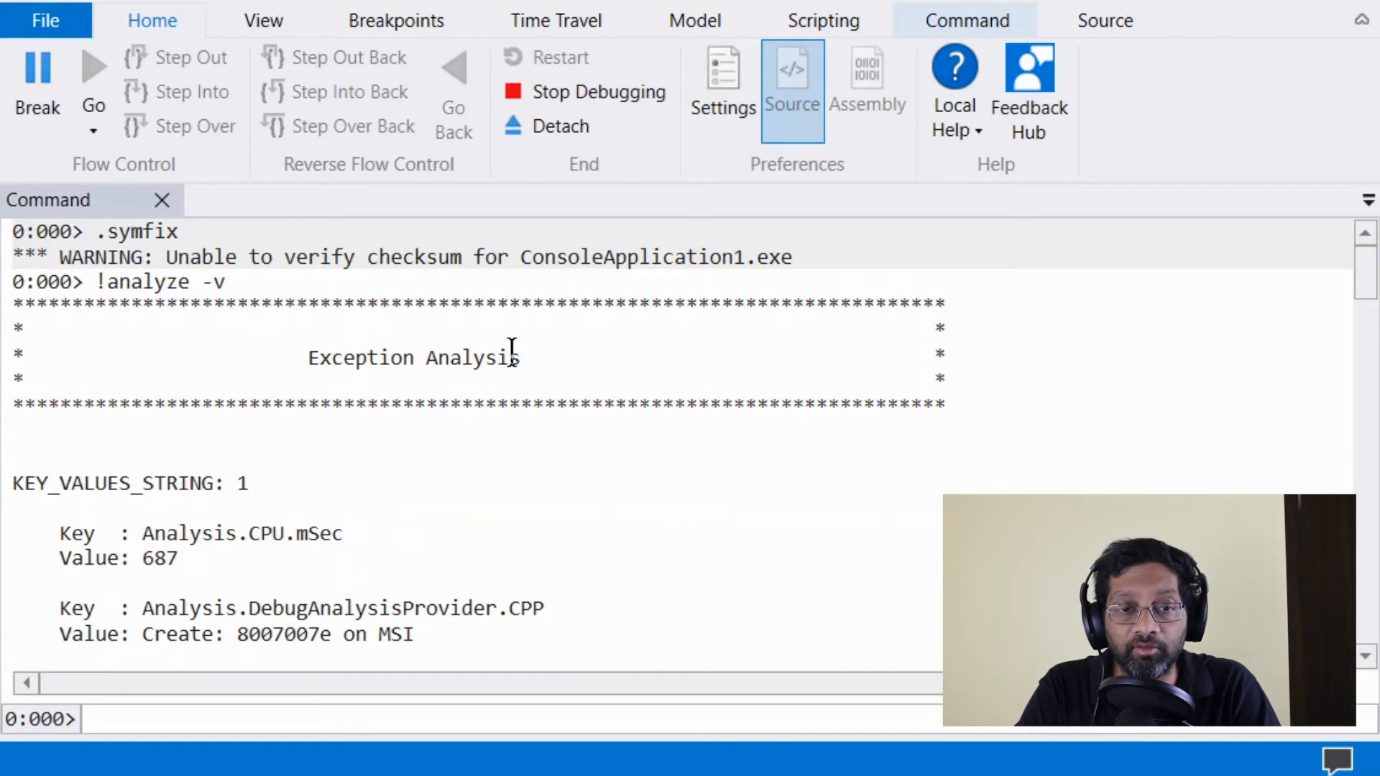
pyautogui.scroll(-3)
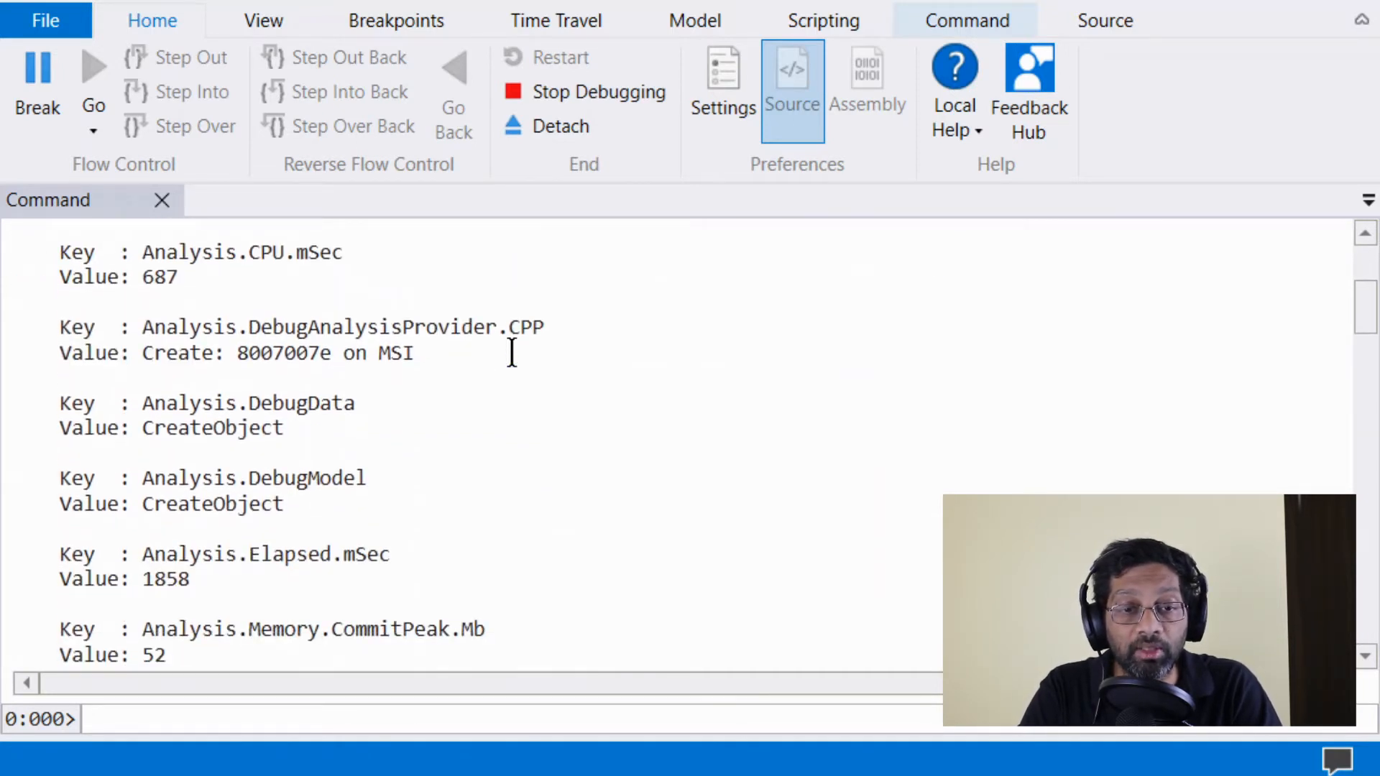
pyautogui.scroll(-3)
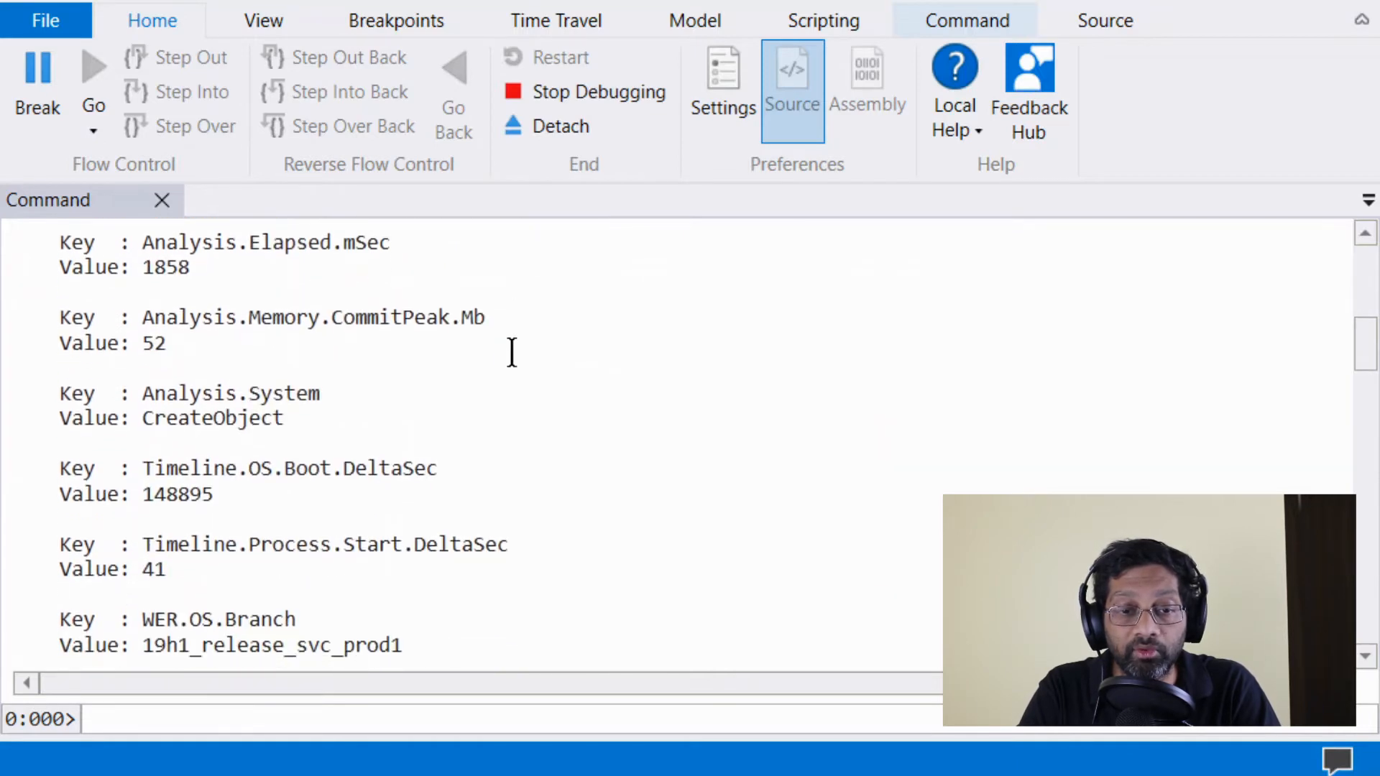
pyautogui.scroll(-3)
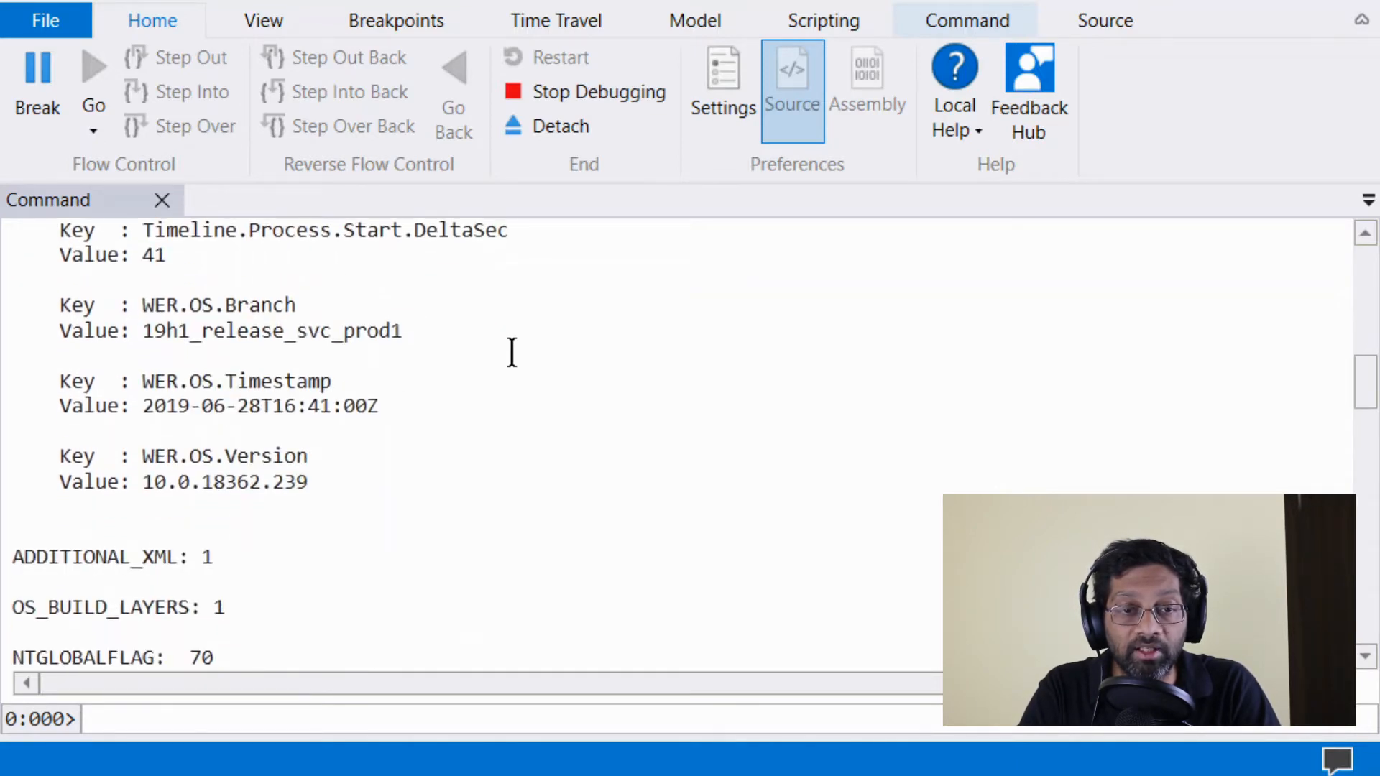
pyautogui.scroll(-3)
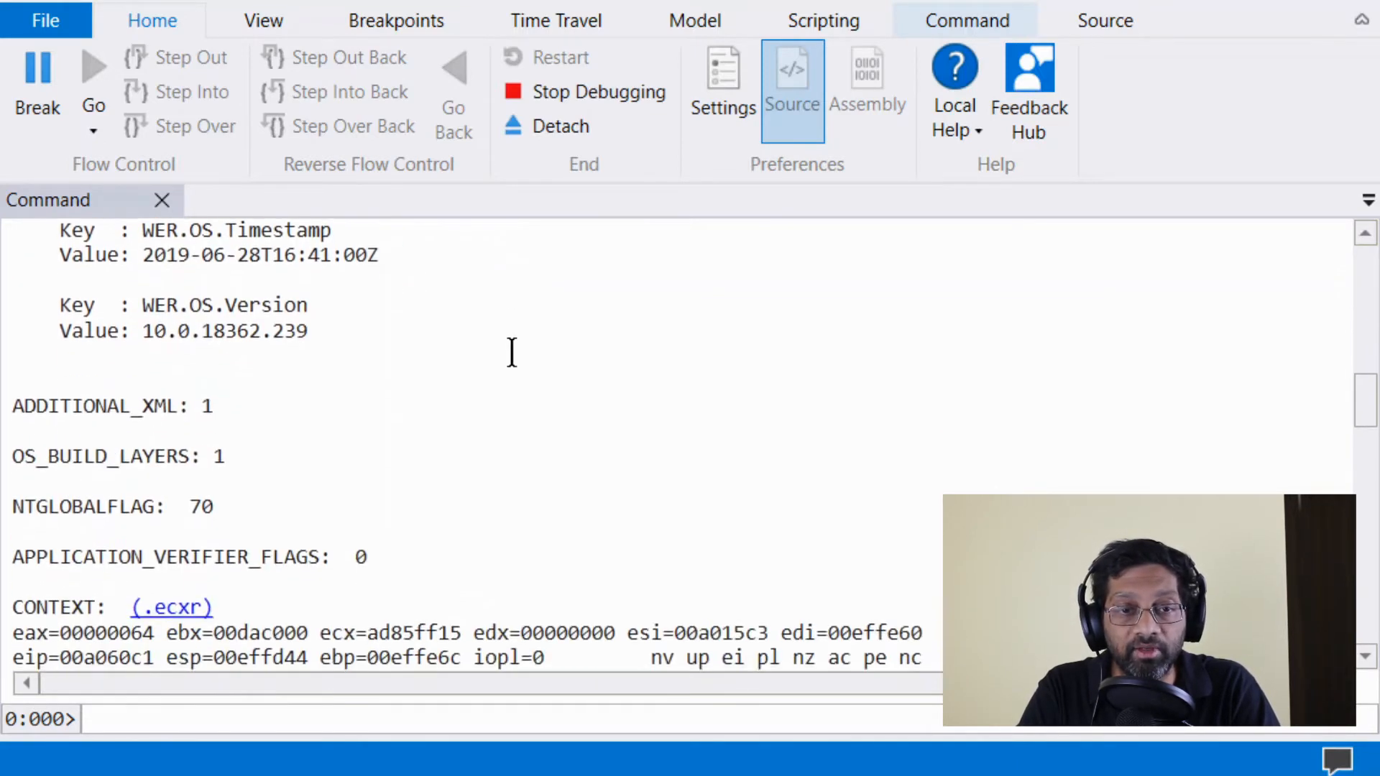
pyautogui.scroll(-3)
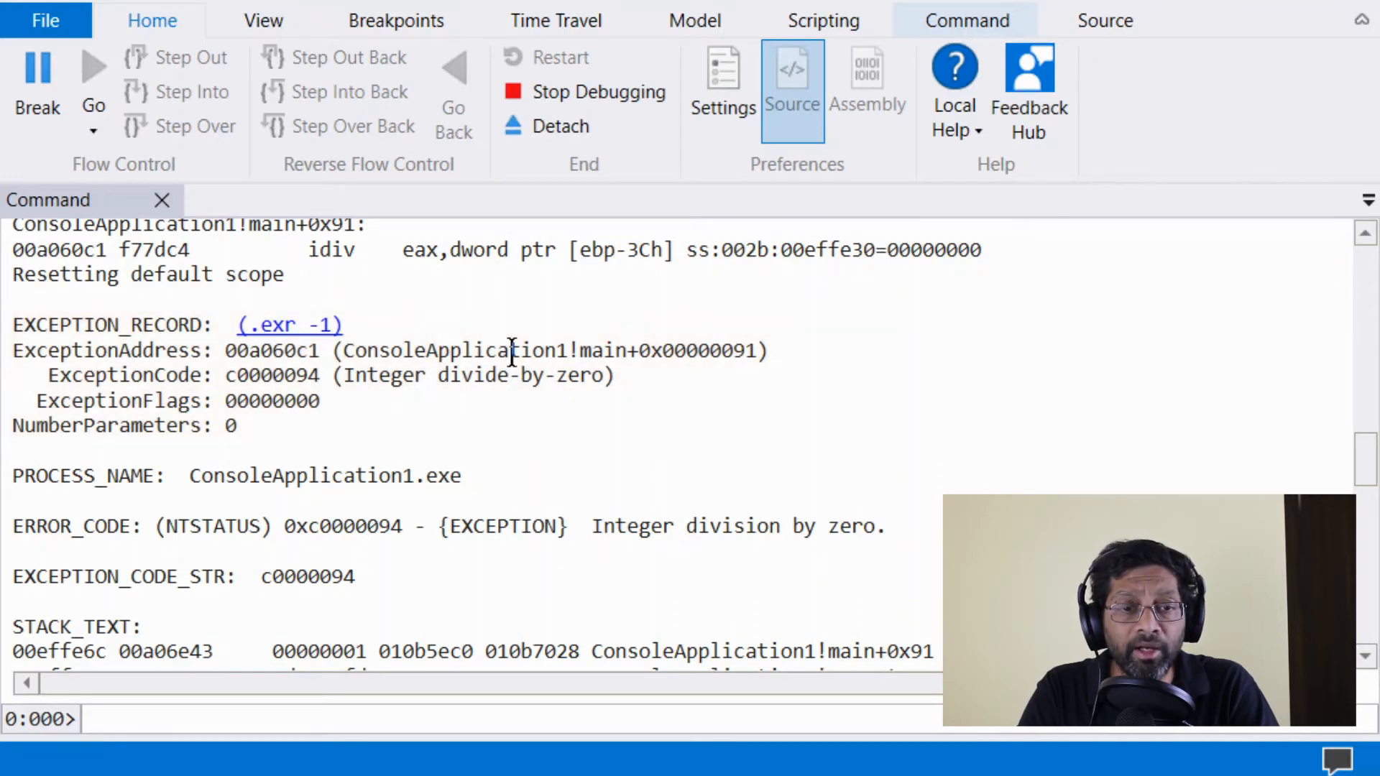
pyautogui.scroll(-3)
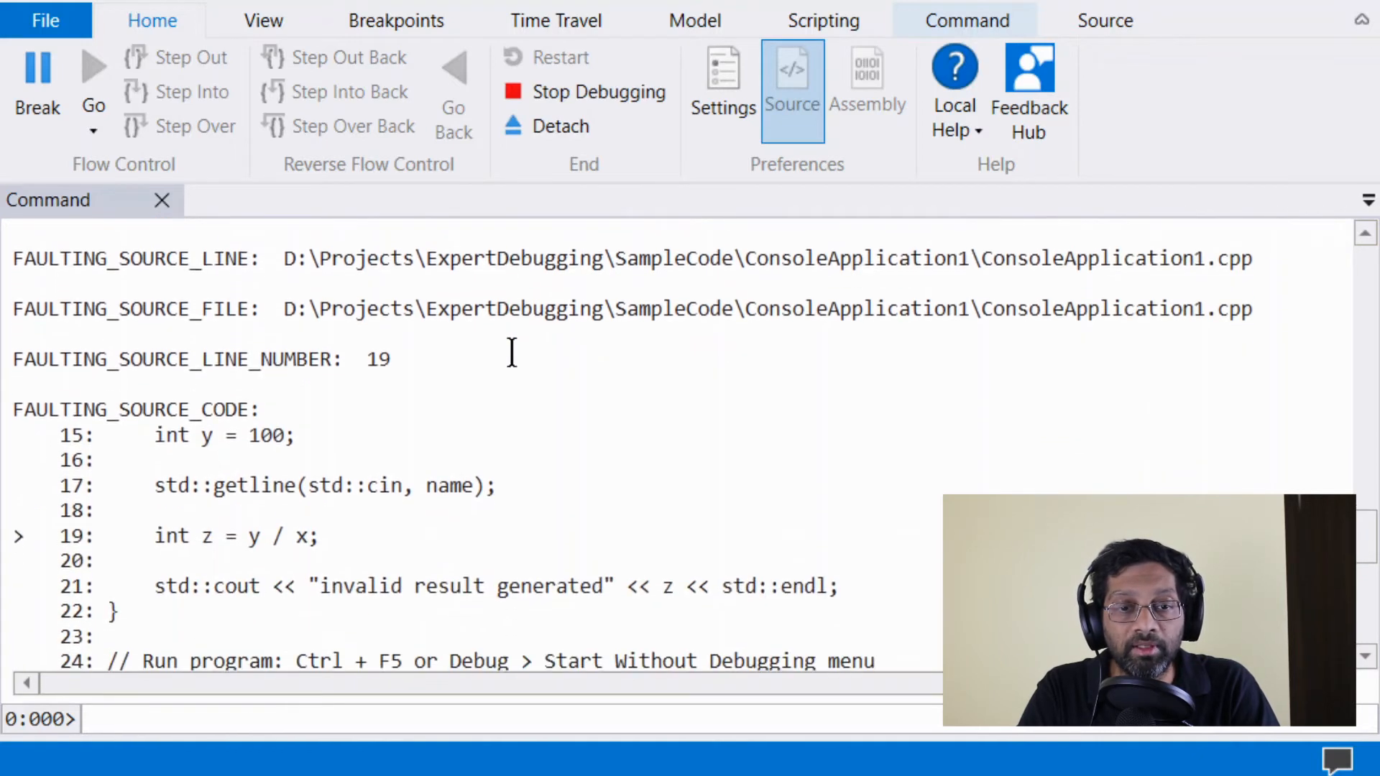
pyautogui.scroll(-3)
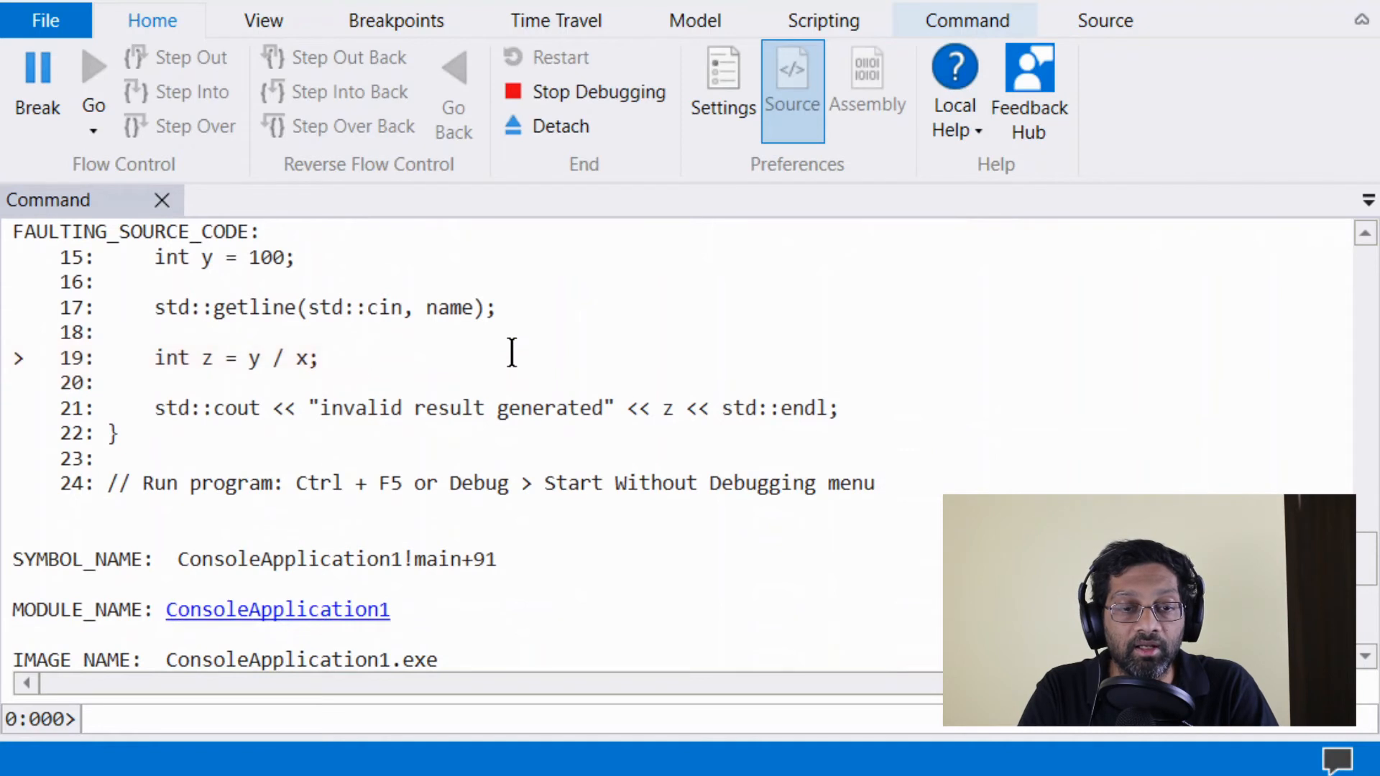
pyautogui.scroll(-3)
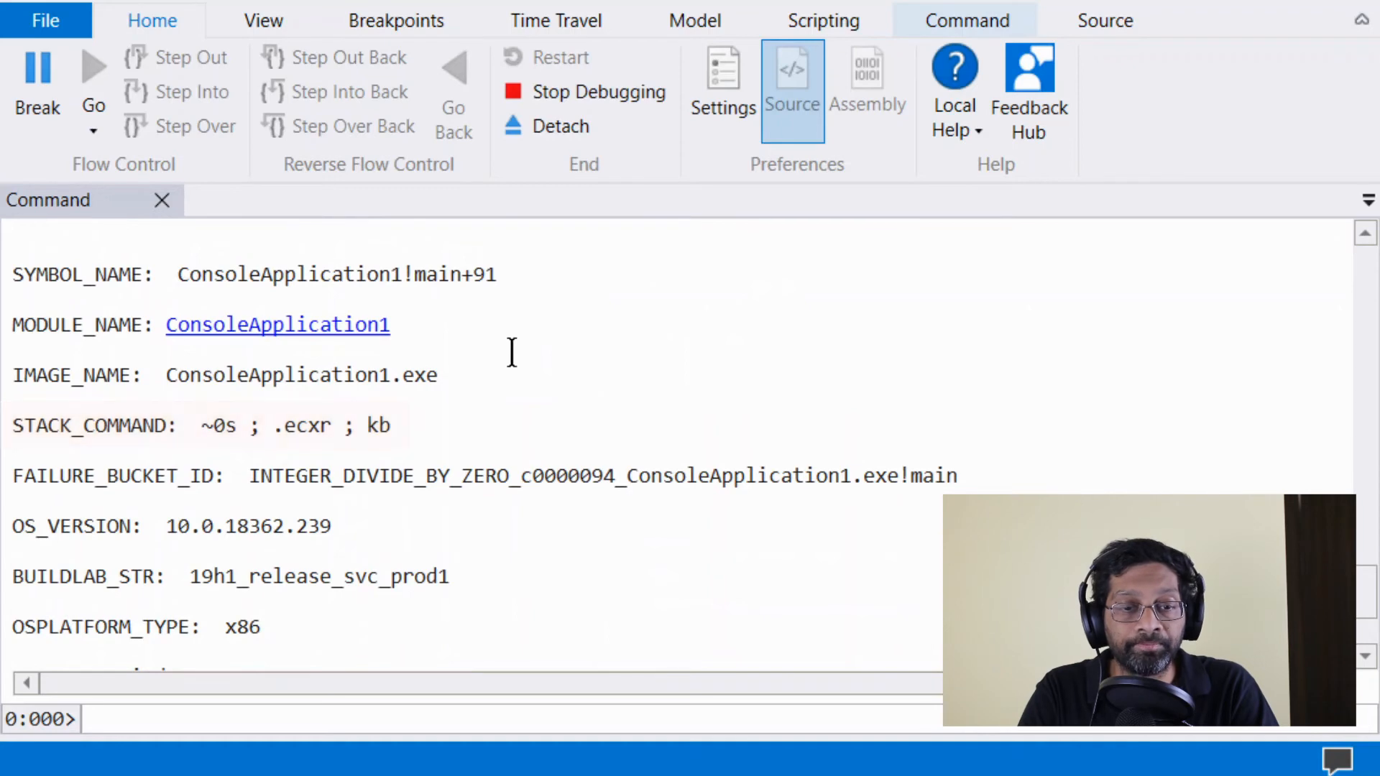
pyautogui.scroll(-3)
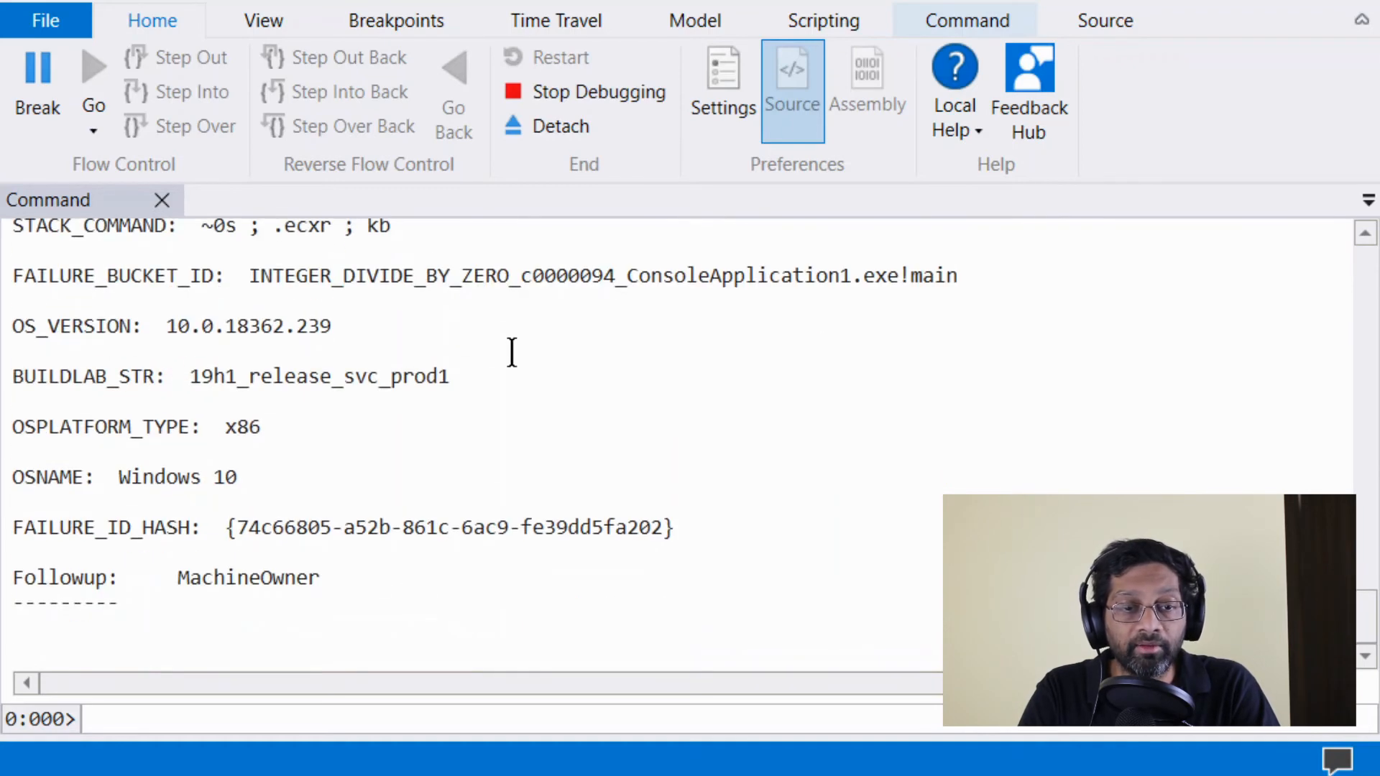